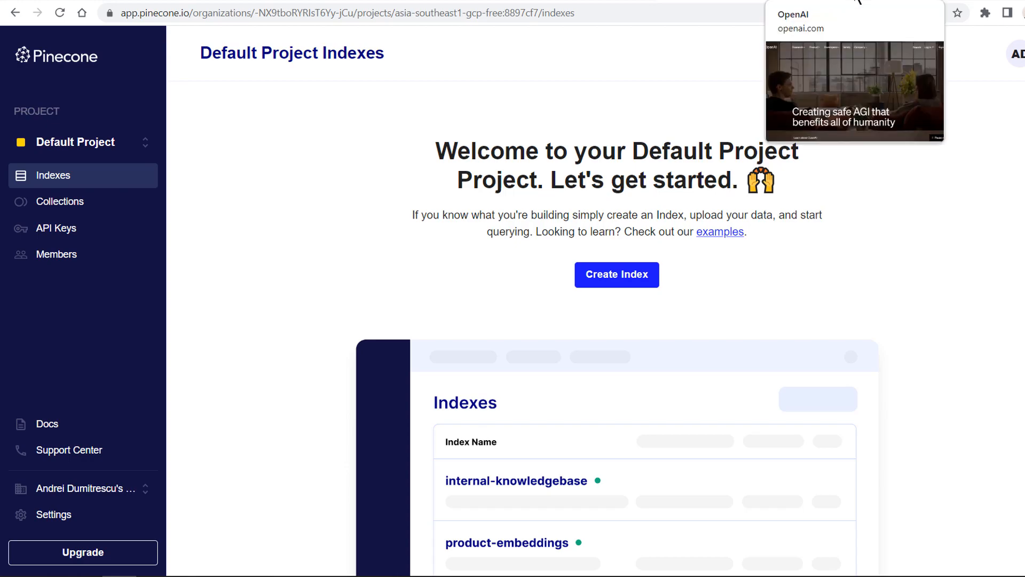
Switch from the empty Pinecone Default Project indexes page back to the GDPR Expert notebook.
left_click(853, 75)
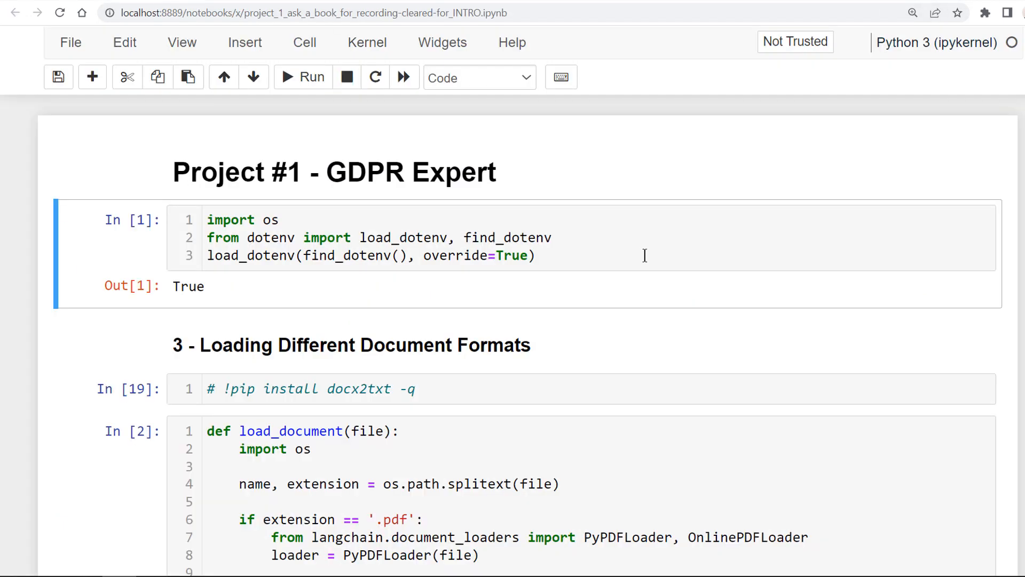
mouse_move(648, 310)
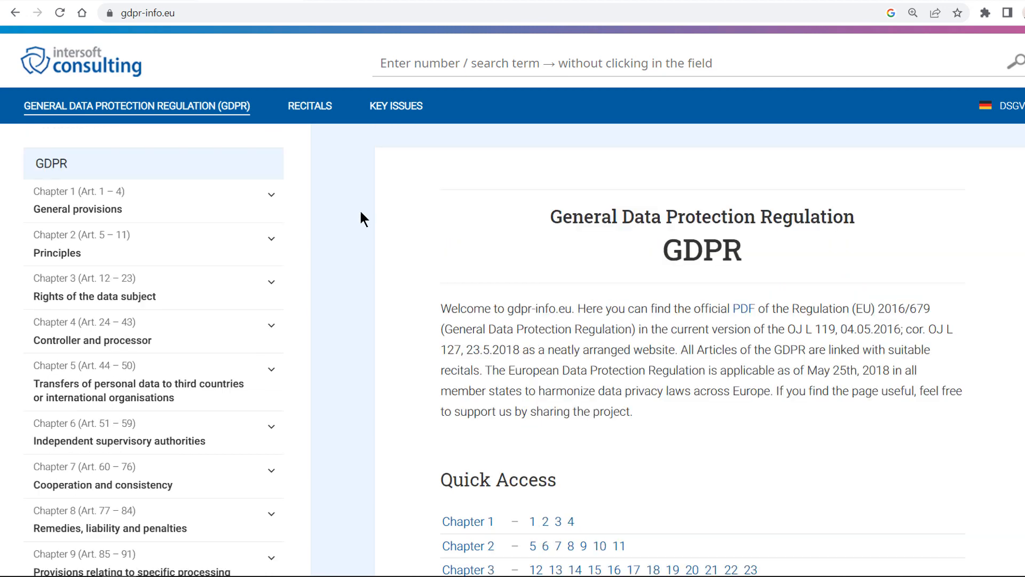
Browse the gdpr-info.eu Quick Access chapter list and the 88-page gdpr.pdf, then return to Jupyter.
scroll("down", 3)
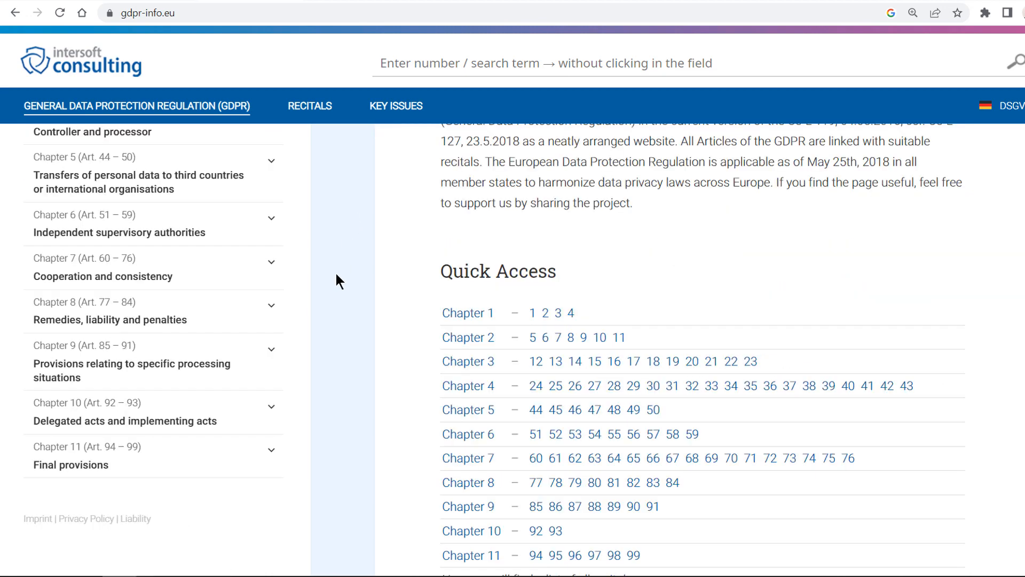
key("alt+tab")
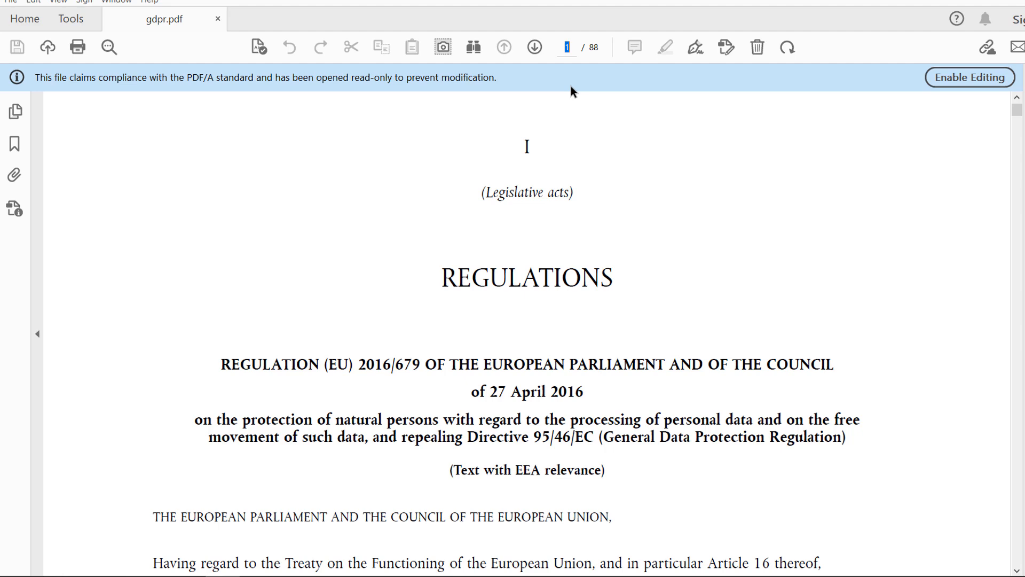
mouse_move(194, 321)
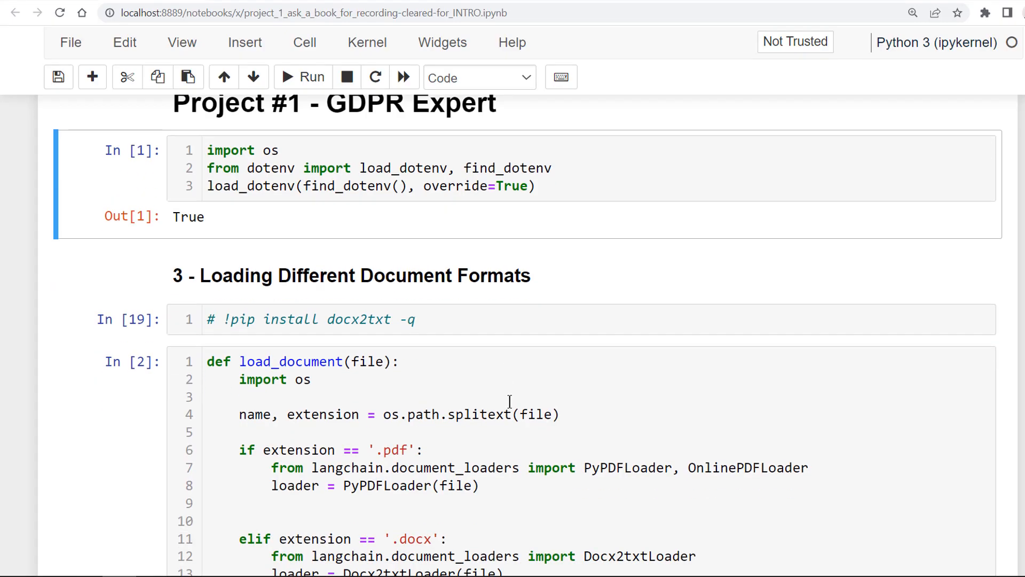
Scroll through the notebook's loading, chunking, embedding-cost and Pinecone index function cells.
scroll("down", 3)
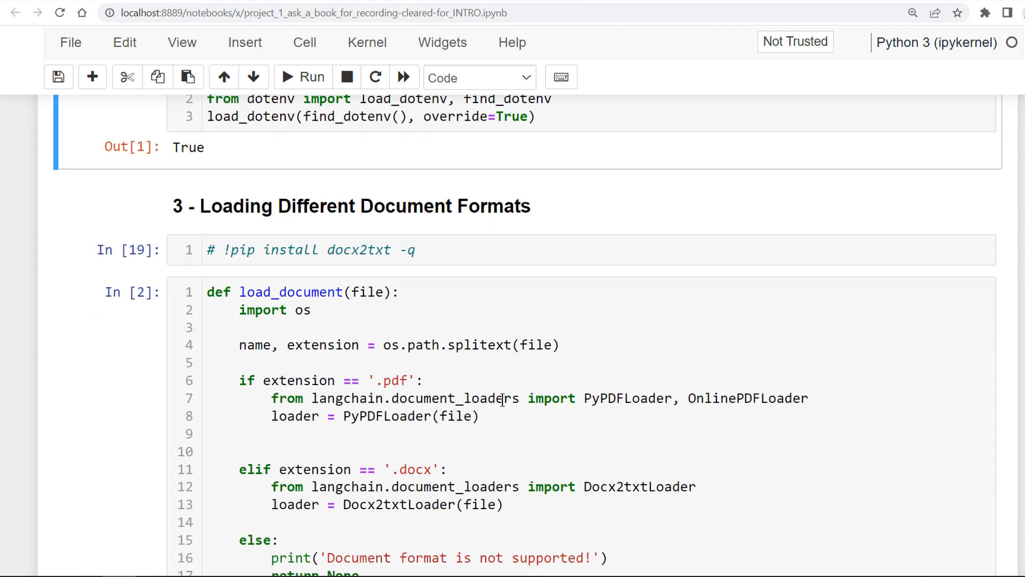
scroll("down", 3)
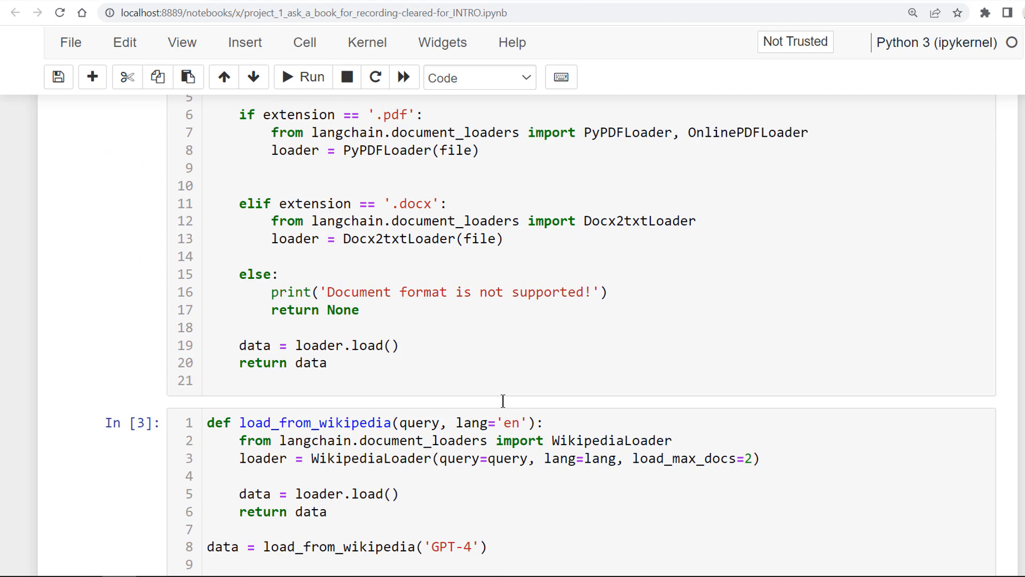
scroll("down", 3)
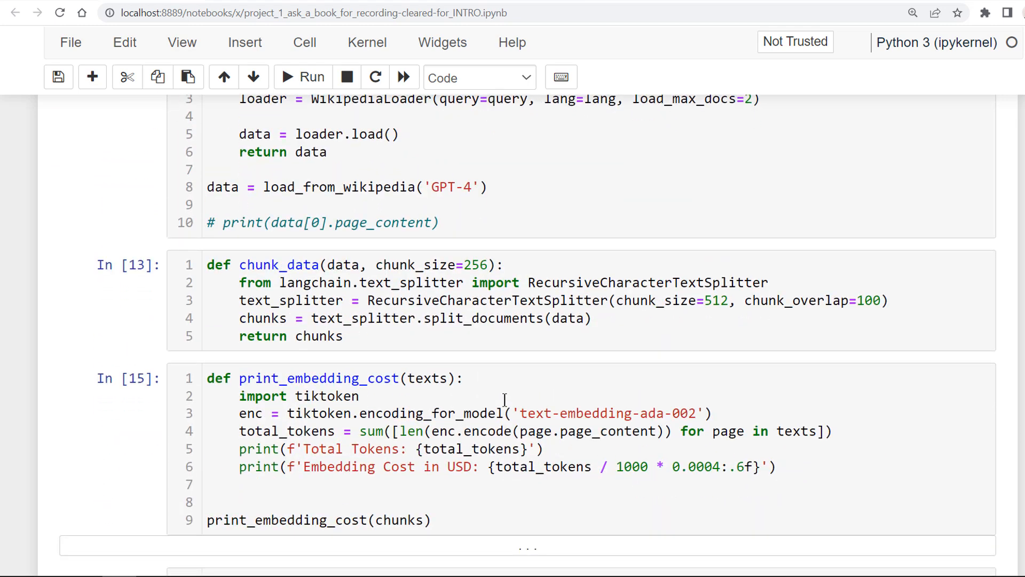
scroll("down", 3)
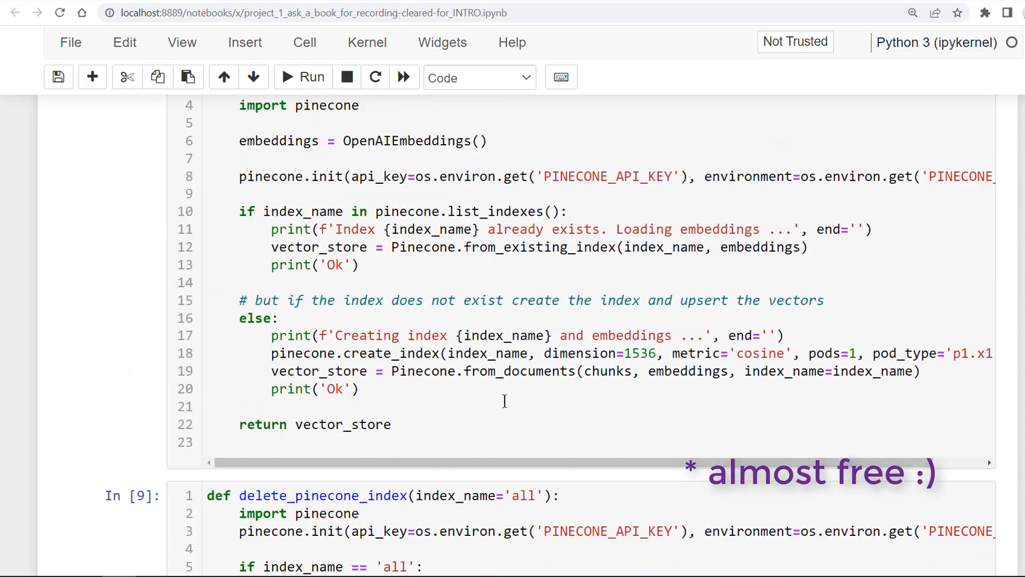
scroll("down", 3)
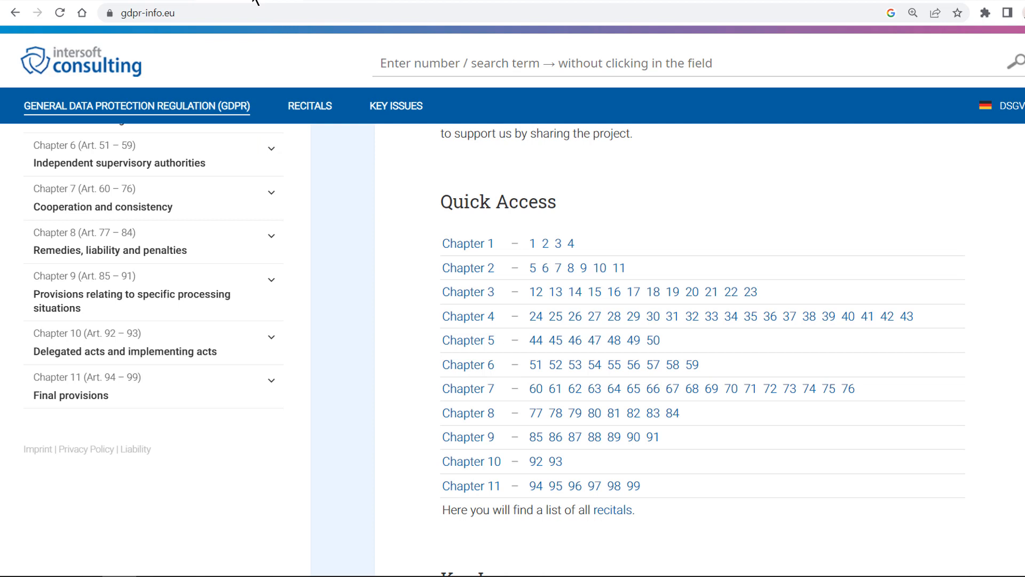
mouse_move(263, 24)
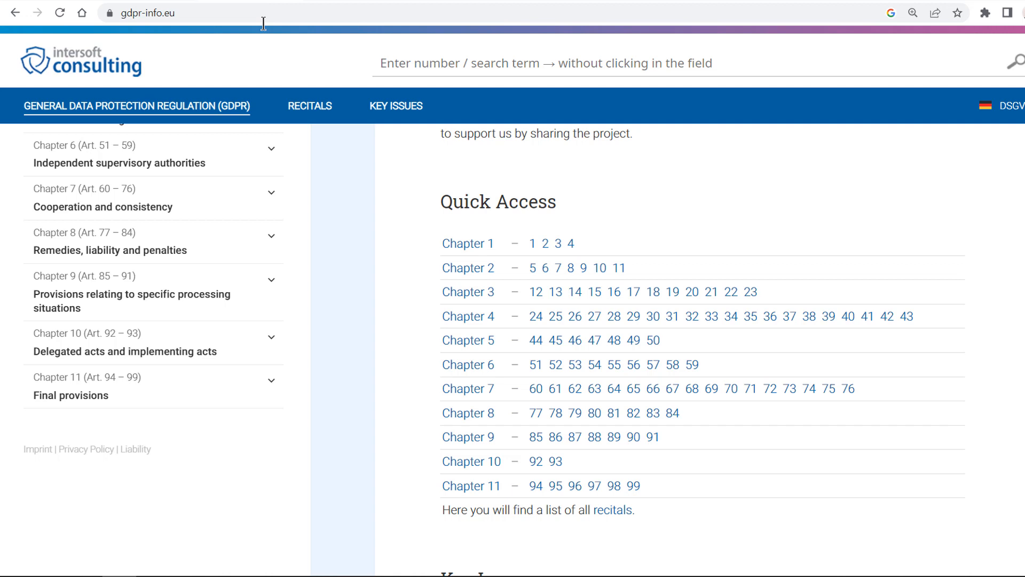
Scroll the gdpr-info.eu page before returning to the delete-index and ask_and_get_answer cells.
scroll("down", 3)
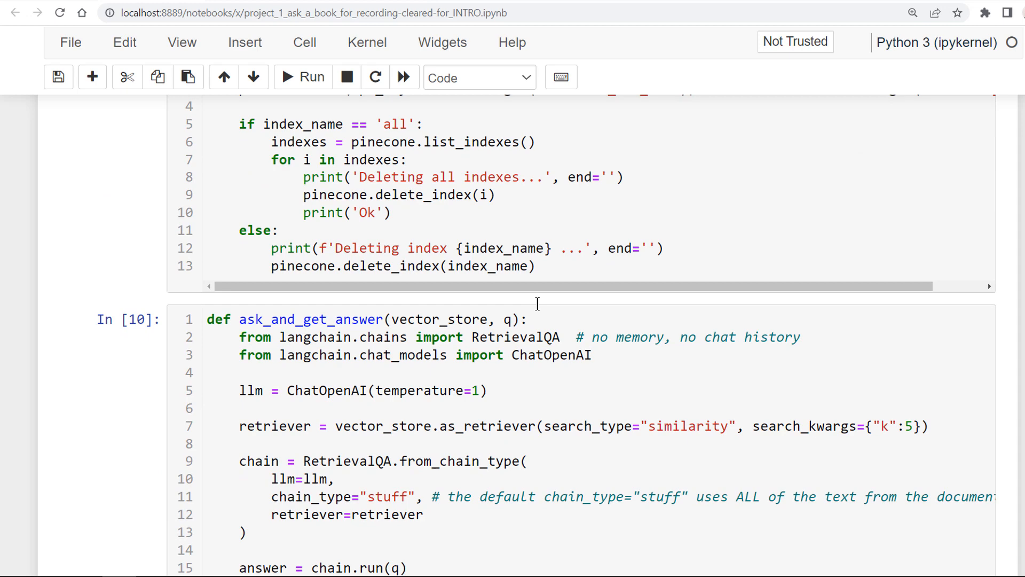
mouse_move(538, 310)
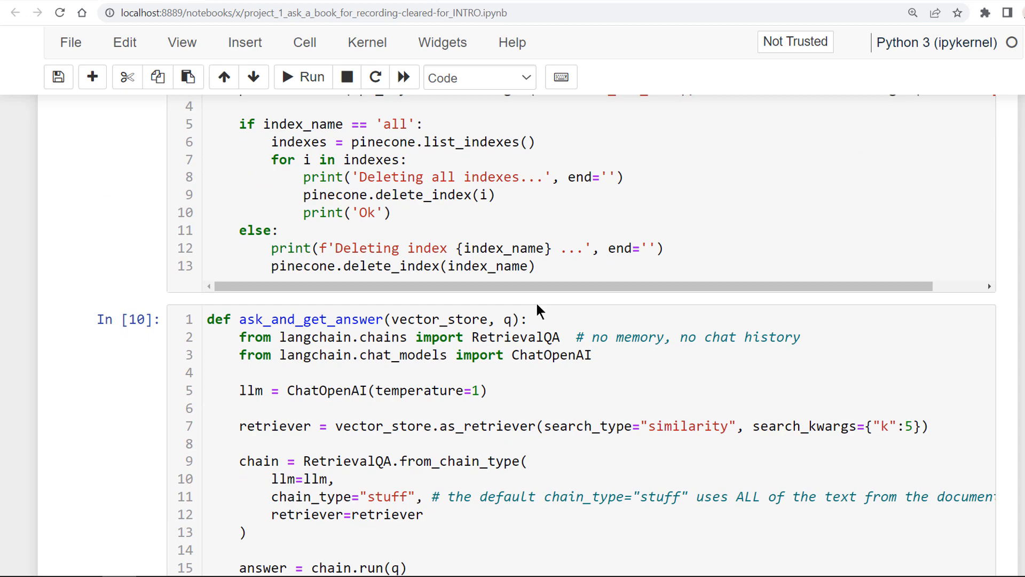
Load the 88-page GDPR PDF and split it into 856 chunks with the chunk_data cell.
scroll("down", 3)
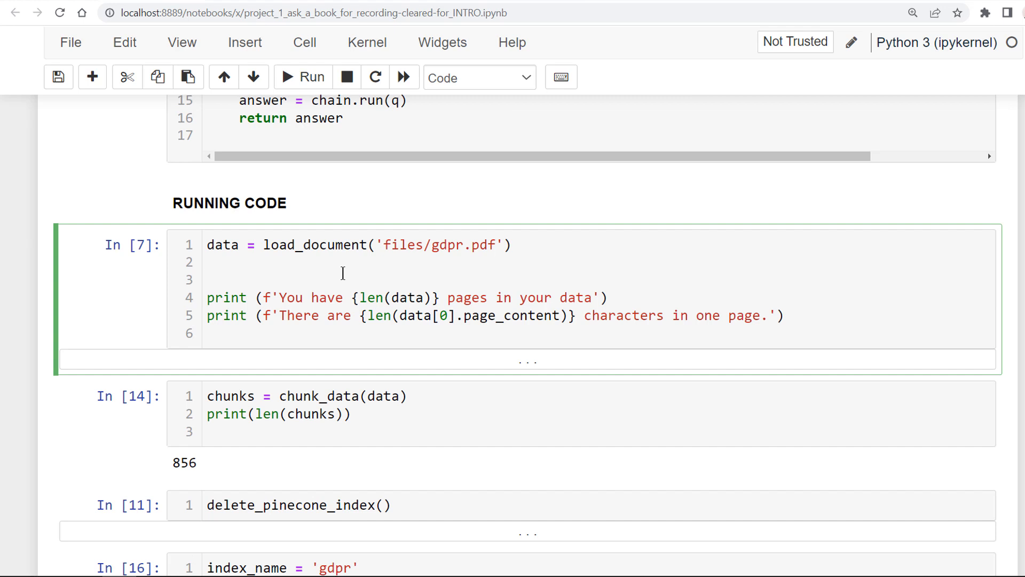
mouse_move(80, 52)
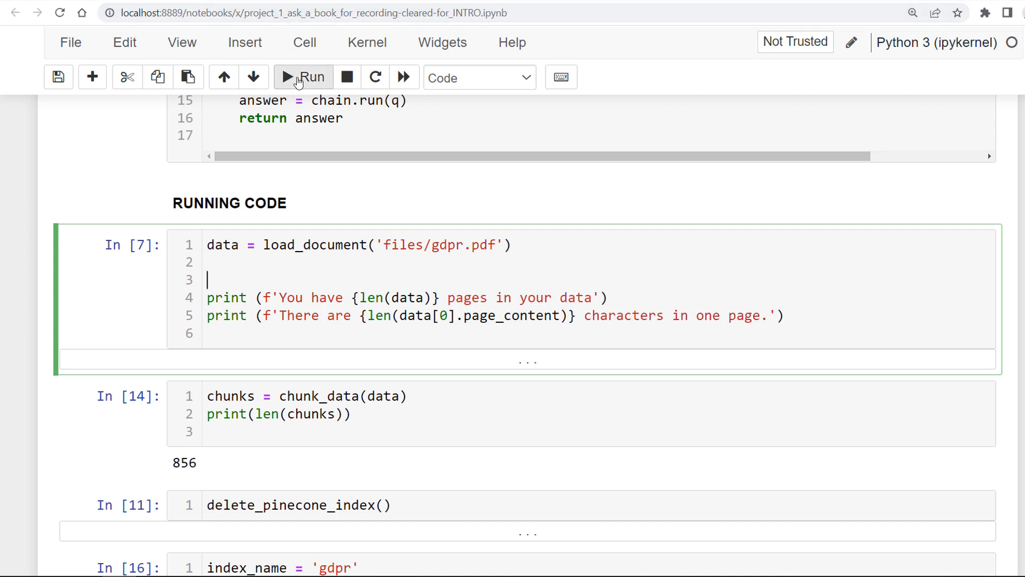
left_click(302, 77)
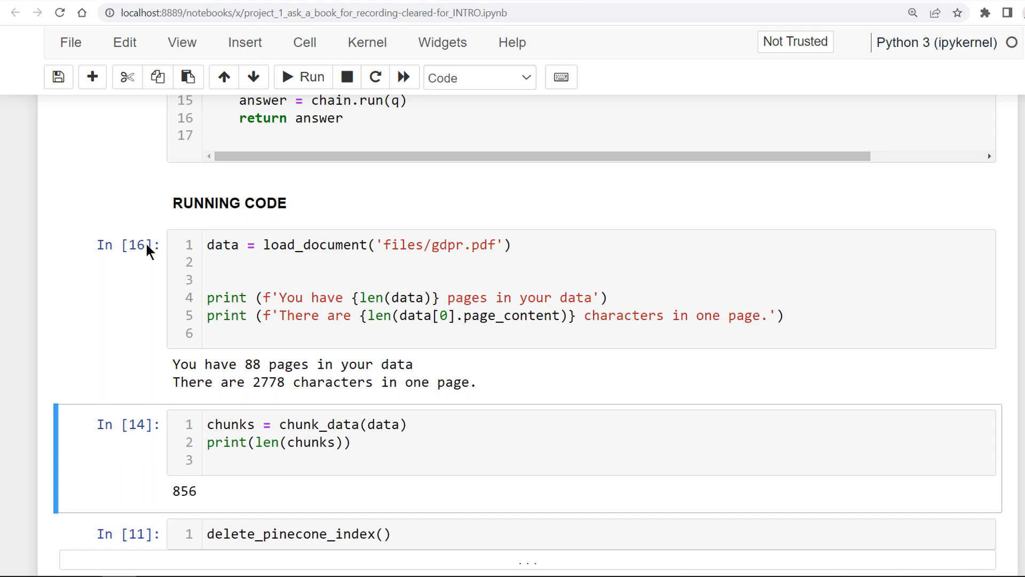
scroll("down", 3)
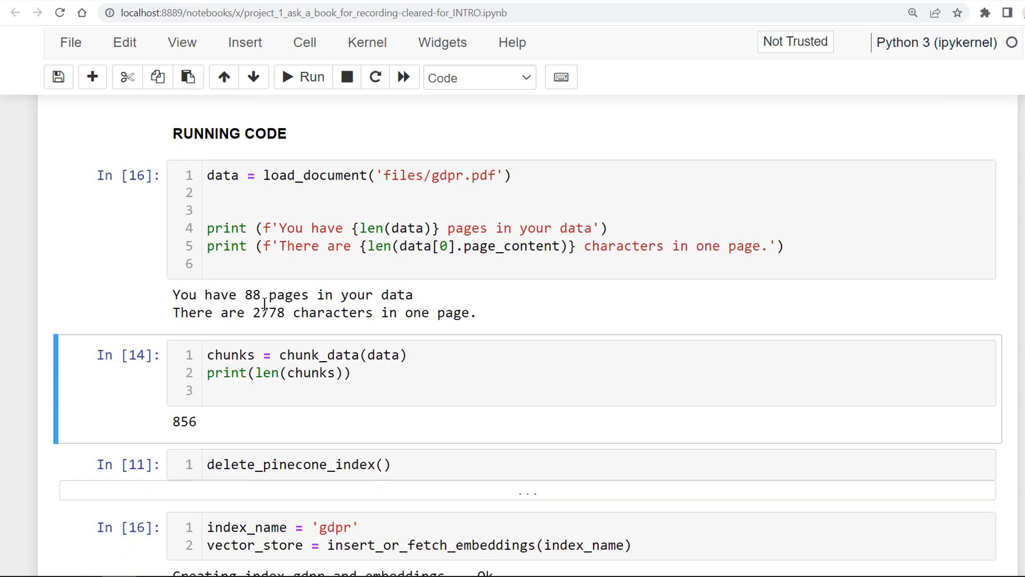
left_click(296, 372)
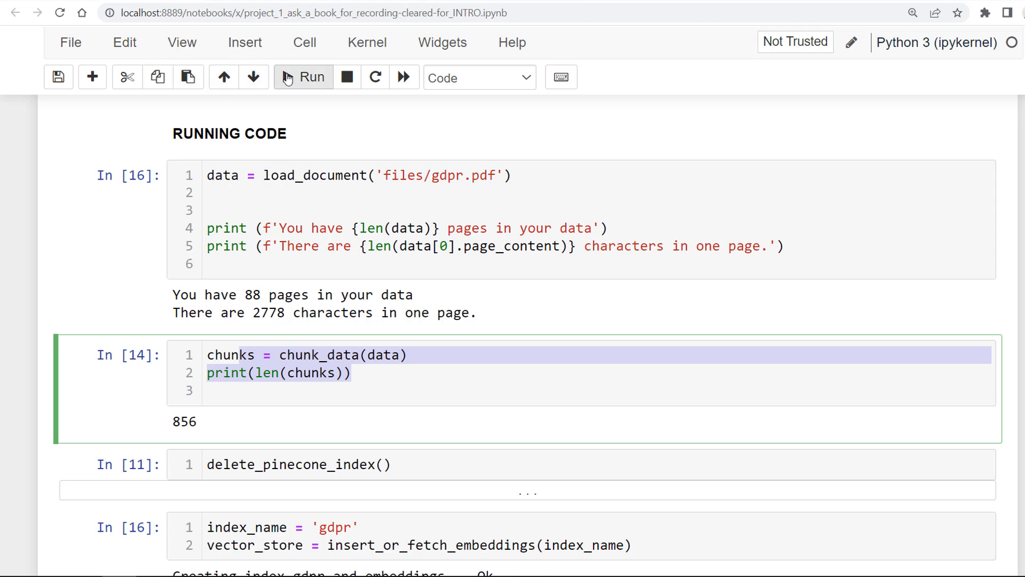
left_click(302, 77)
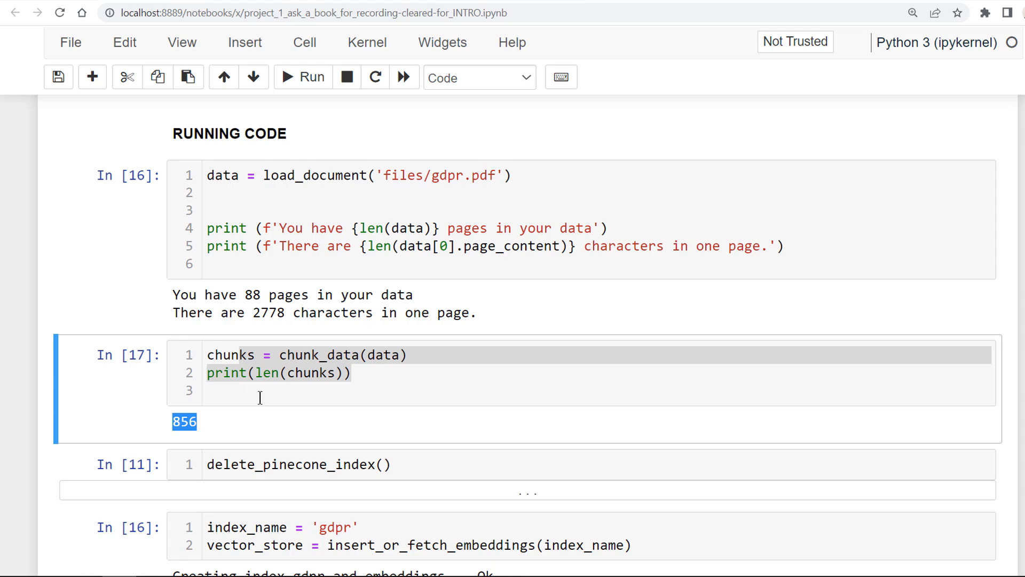
scroll("down", 3)
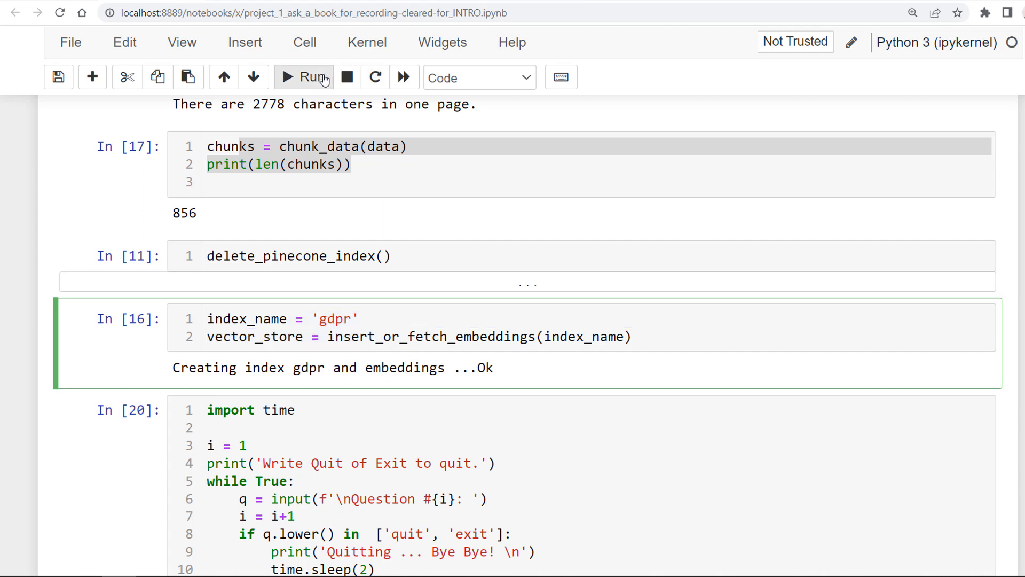
Re-run the insert_or_fetch_embeddings cell for index_name 'gdpr' so it reports ...Ok again.
left_click(302, 77)
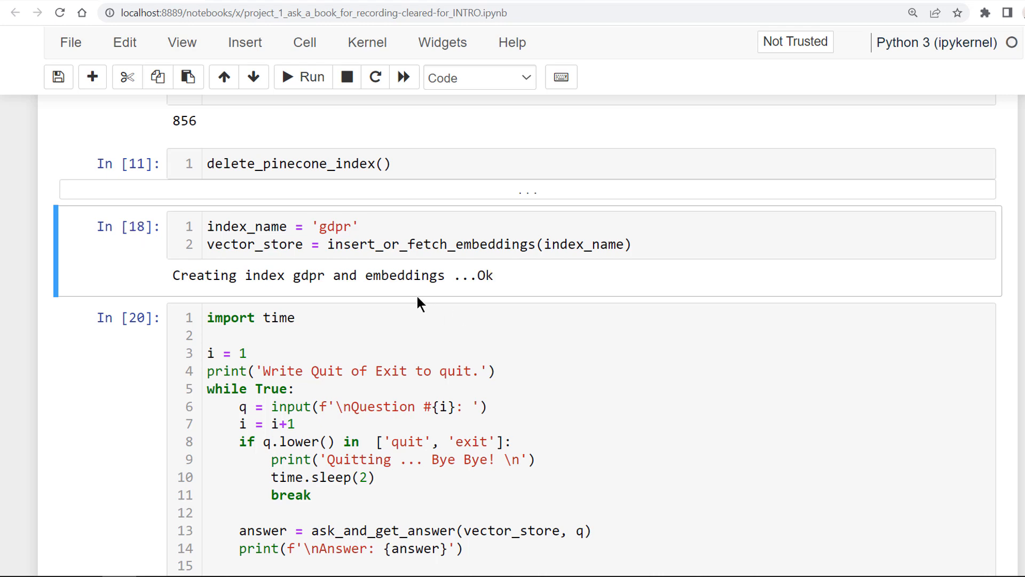
double_click(392, 288)
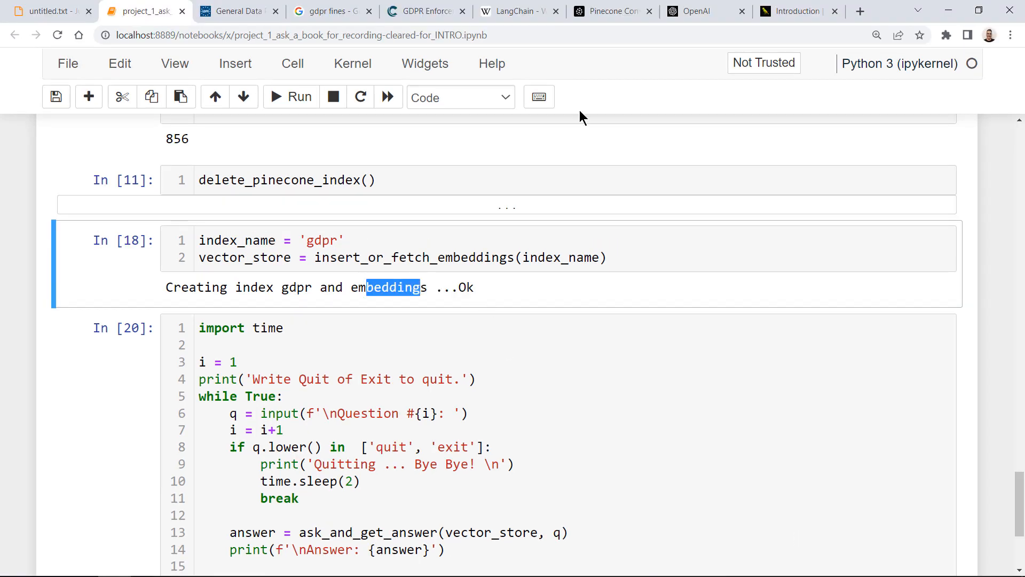
left_click(611, 11)
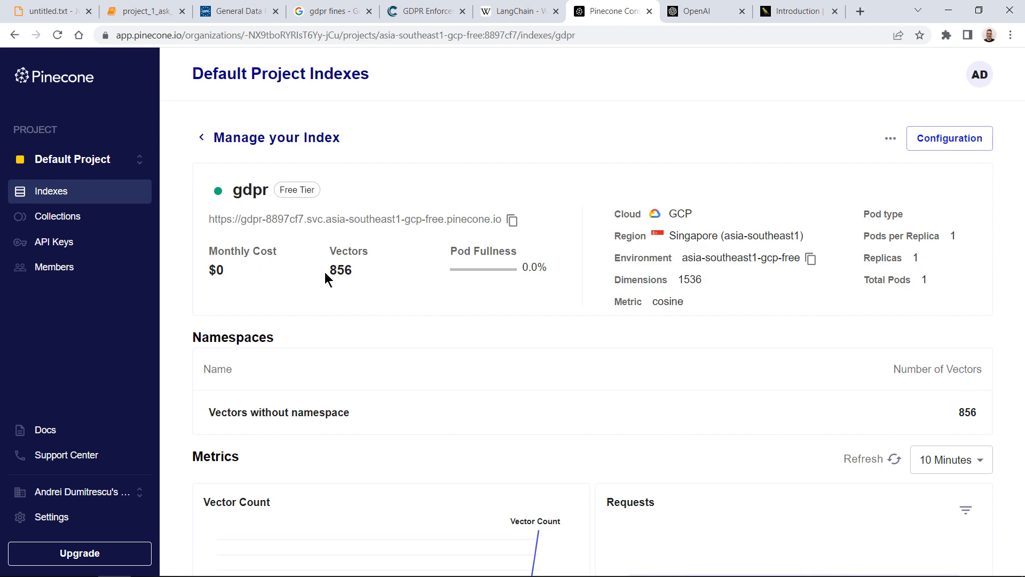
left_click_drag(330, 249, 346, 274)
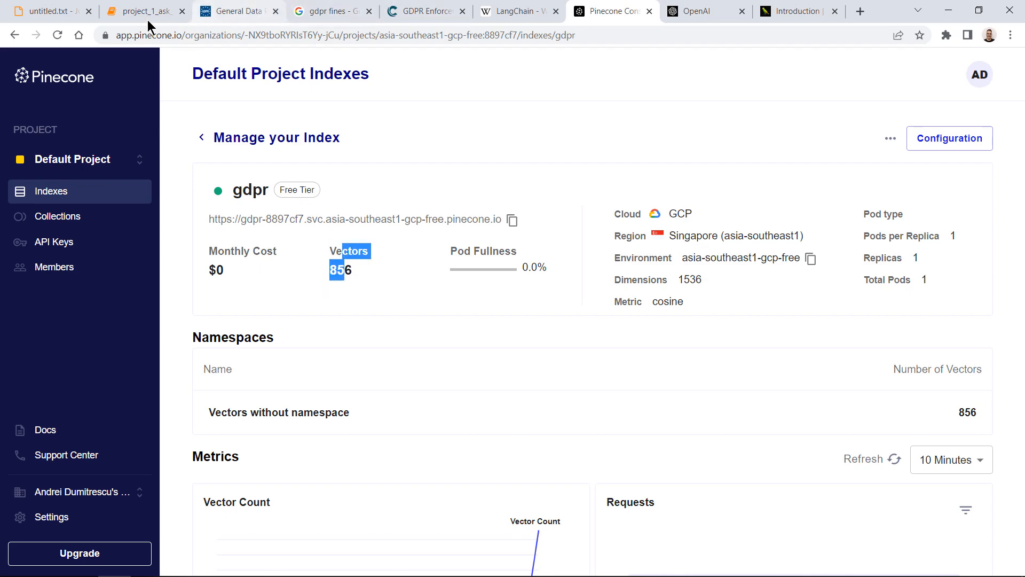
left_click(144, 11)
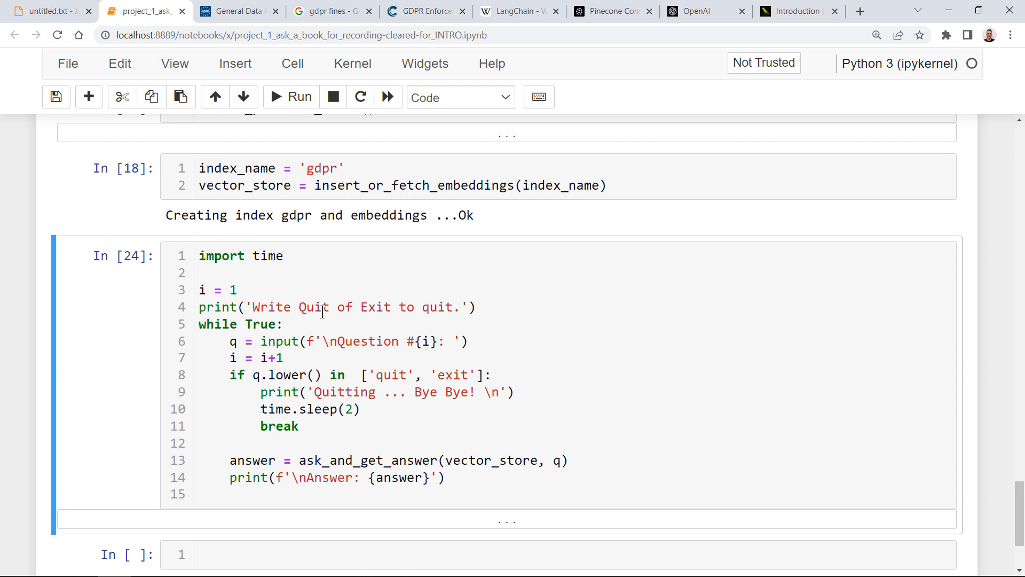
Start the question loop and ask what the main points described in the document are.
left_click_drag(199, 255, 298, 426)
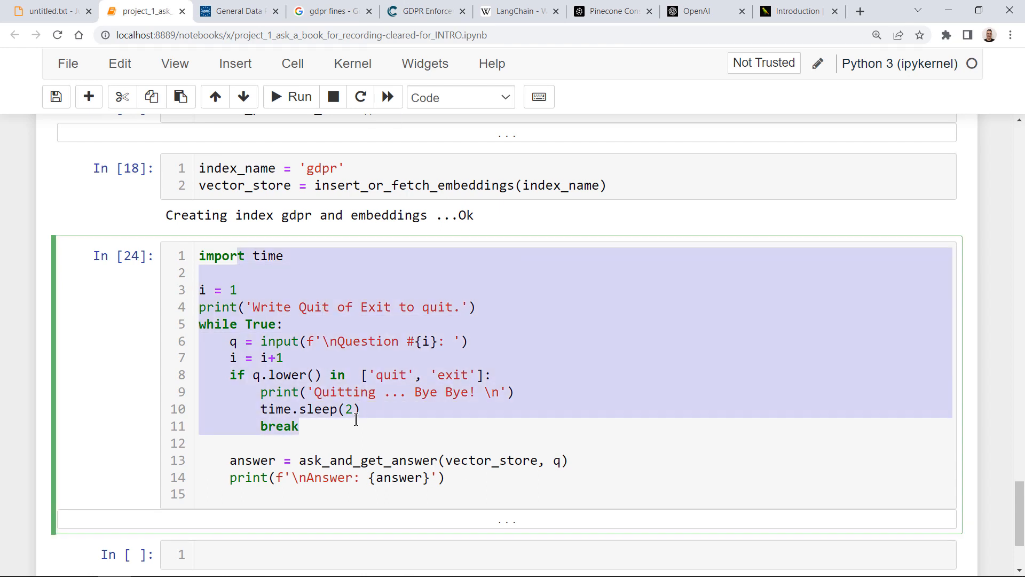
left_click(291, 97)
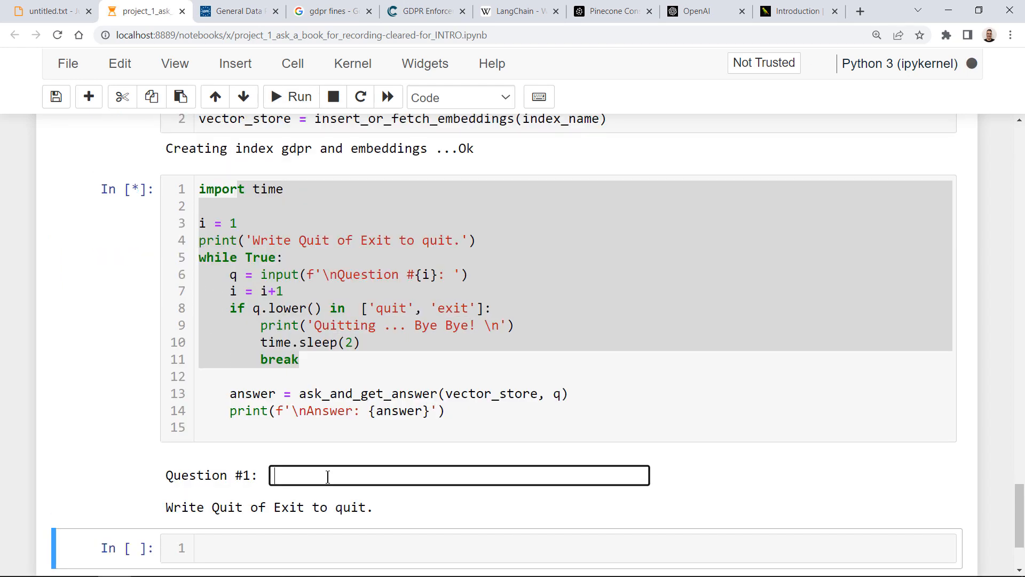
type("What are the main points described in the docume")
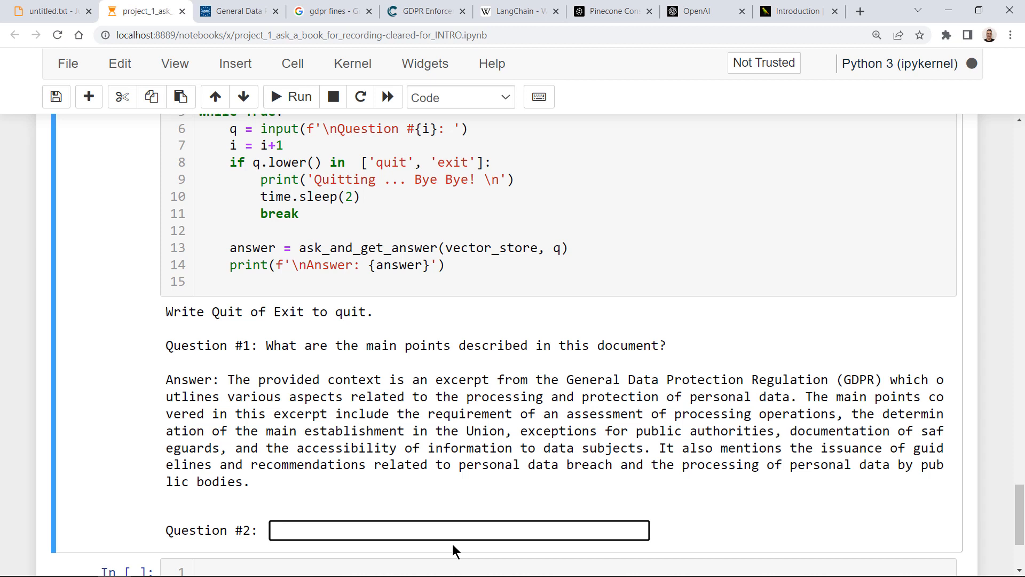
Ask what GDPR is and about consent requirements, reviewing the returned answers.
type("What is")
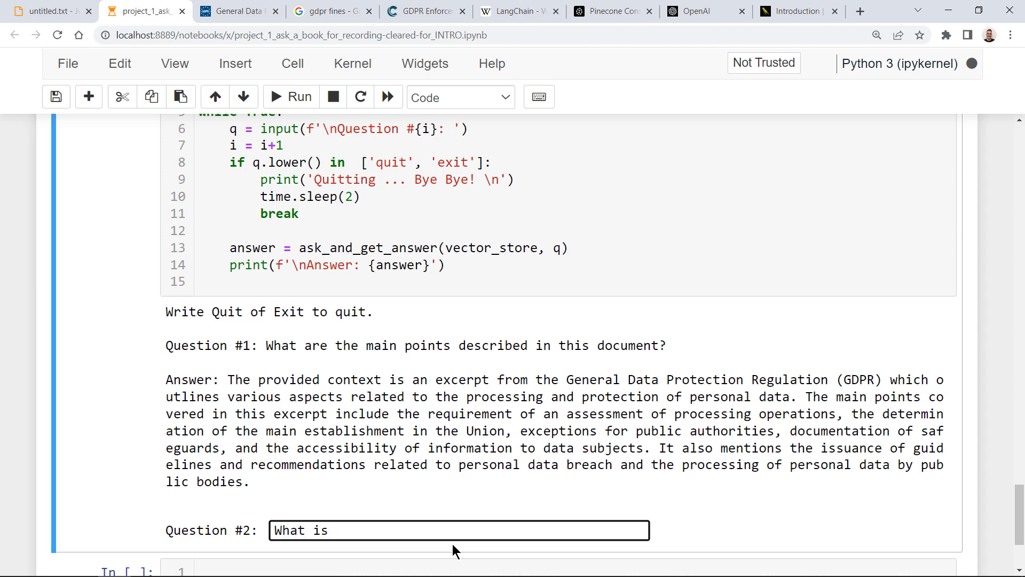
type("GDPR?")
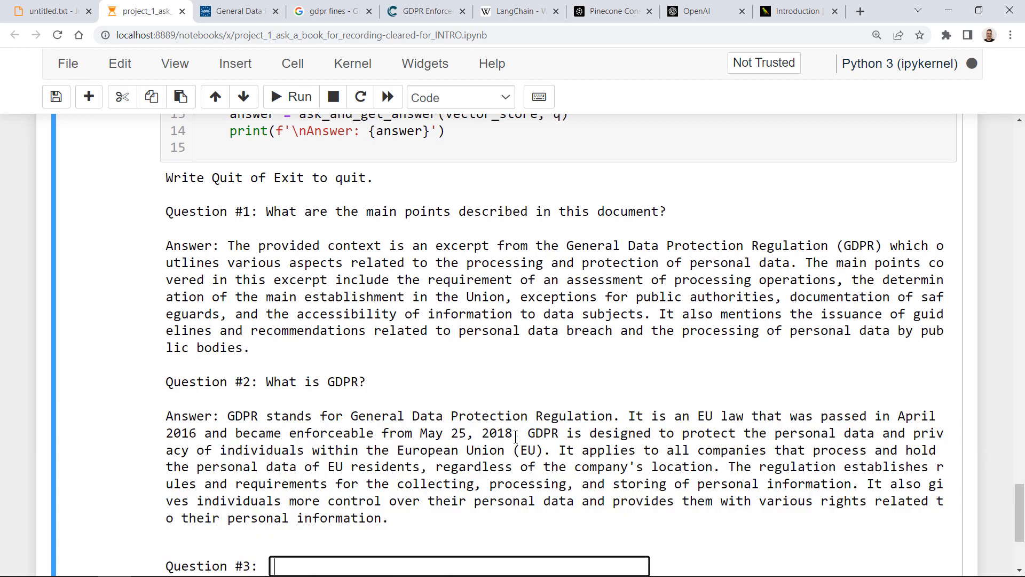
left_click_drag(222, 415, 296, 415)
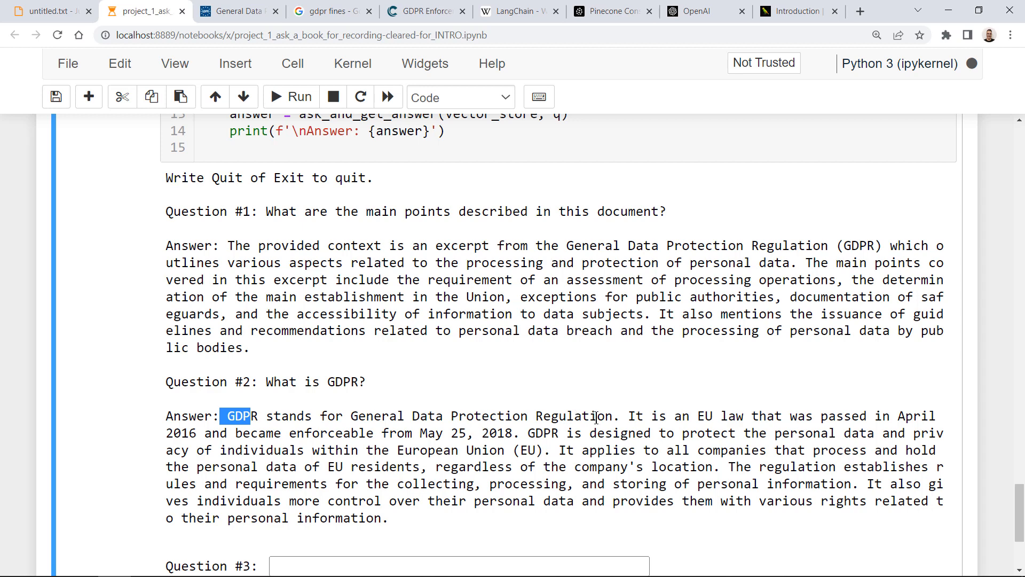
mouse_move(702, 427)
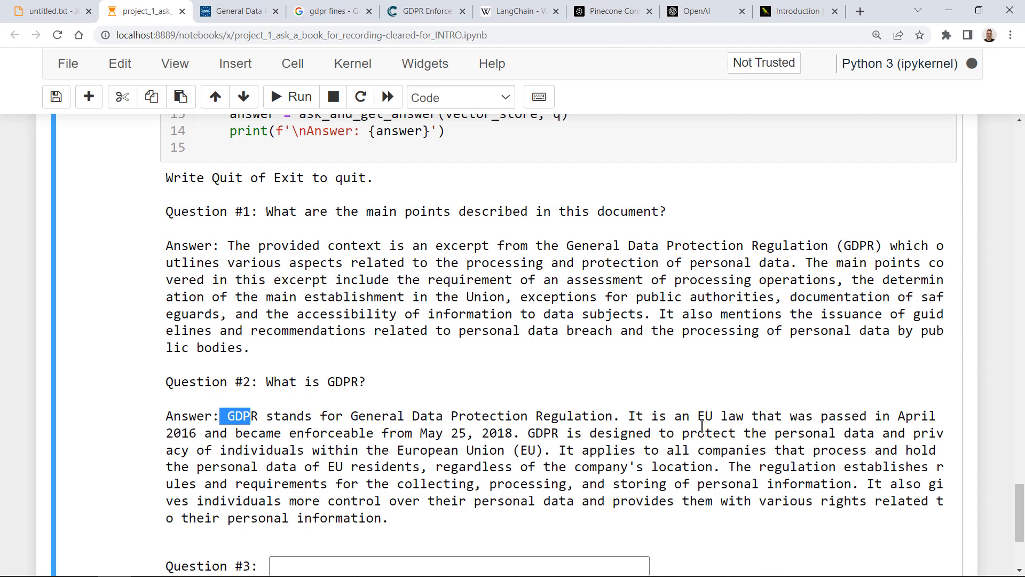
double_click(707, 416)
type("Tell me more about the requirement for consent please.")
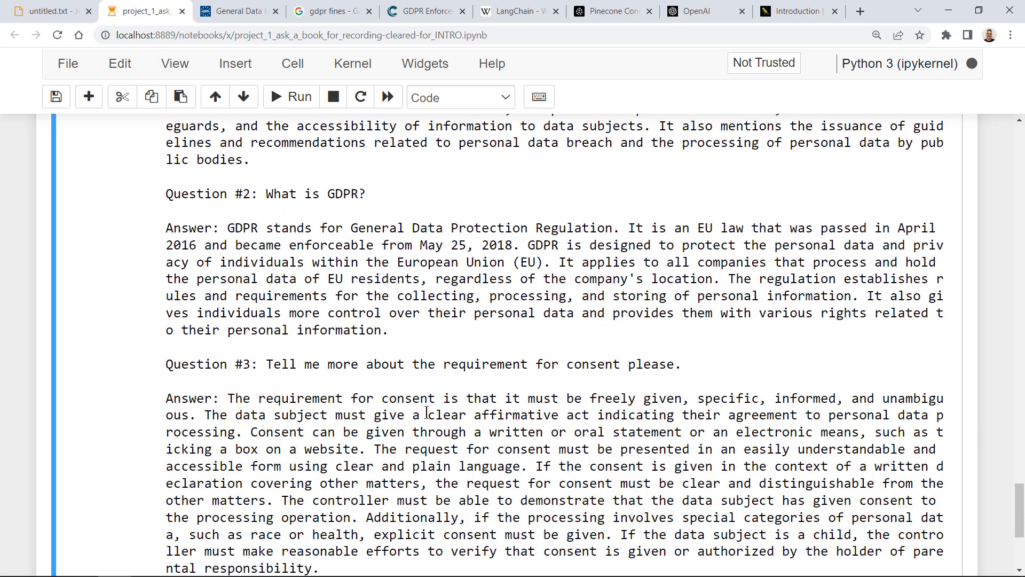
scroll("down", 3)
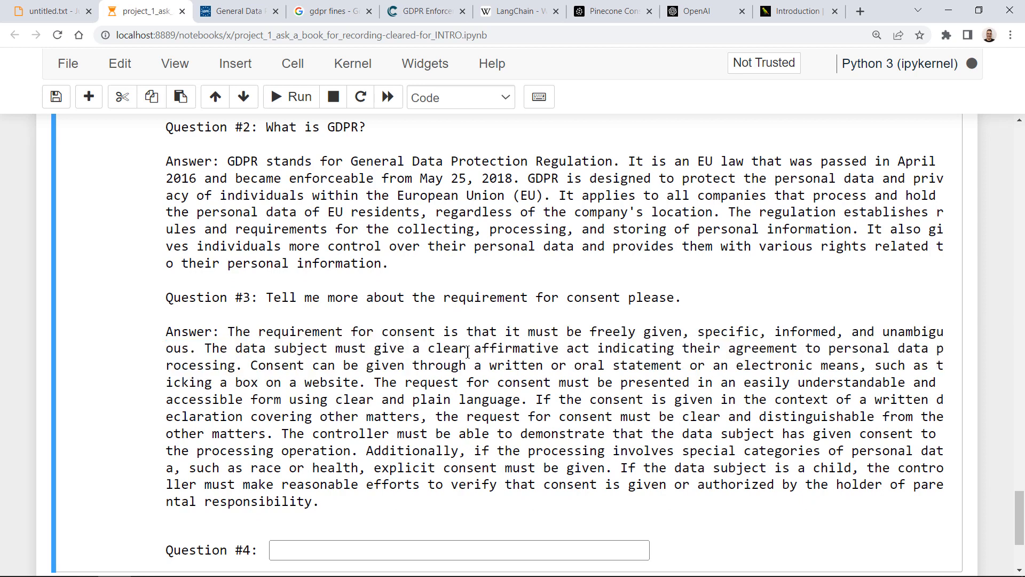
Ask 'What about the right to be forgotten?' as Question #4 and save the notebook.
type("What about the right to be forgotten?")
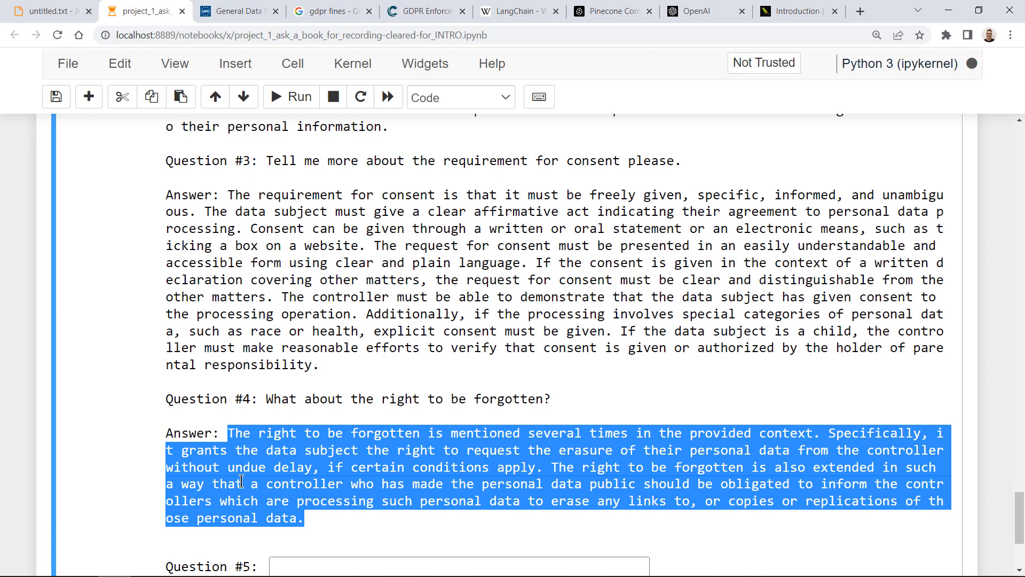
left_click(55, 97)
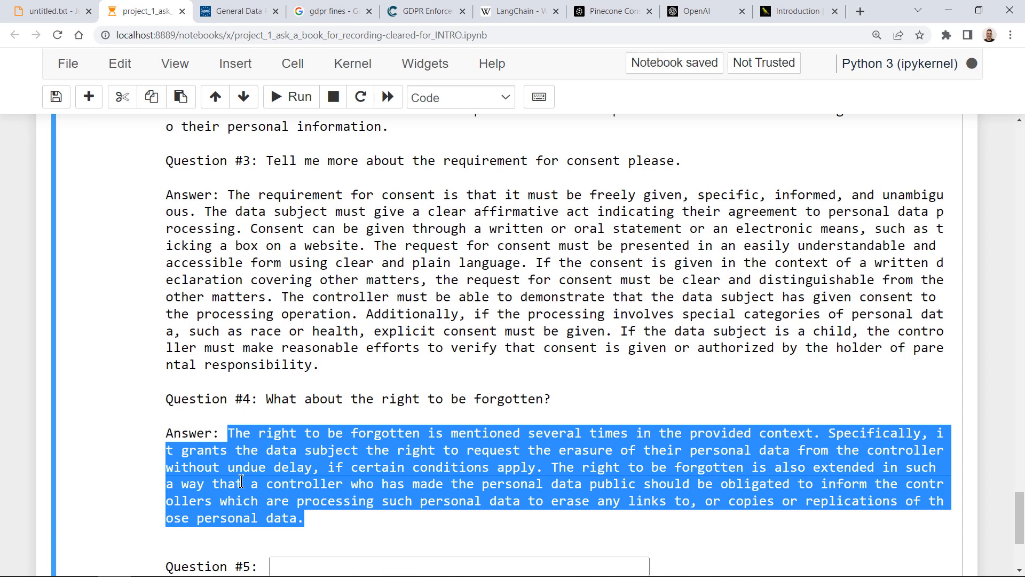